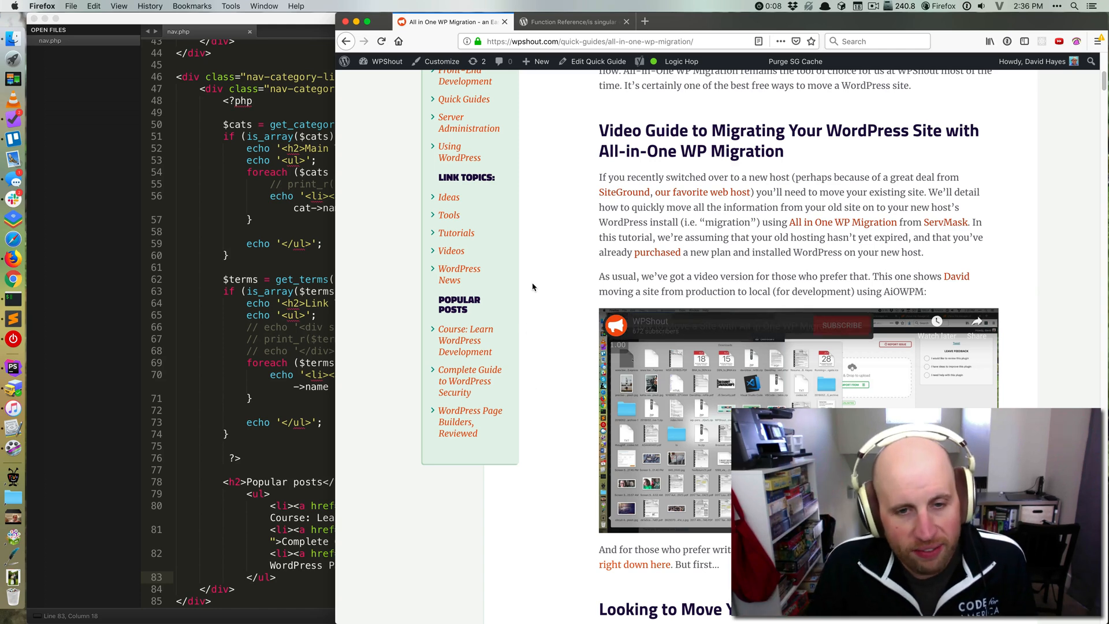
- Scroll the migration article up and down to view its Popular Posts sidebar
{"action": "scroll", "scroll_direction": "down", "scroll_amount": 3}
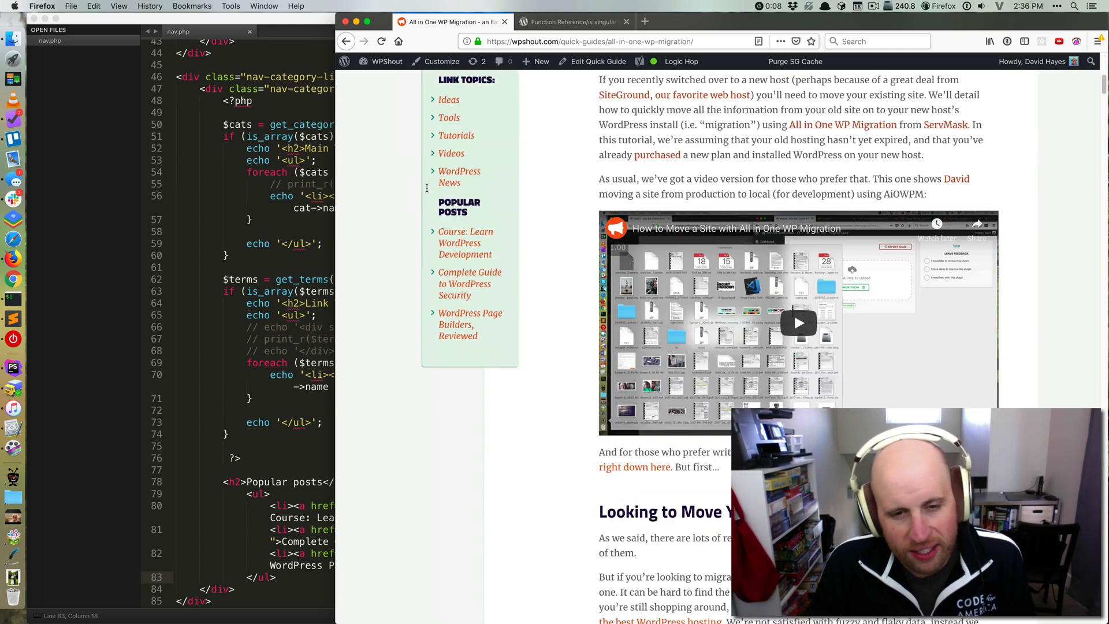
{"action": "scroll", "scroll_direction": "up", "scroll_amount": 3}
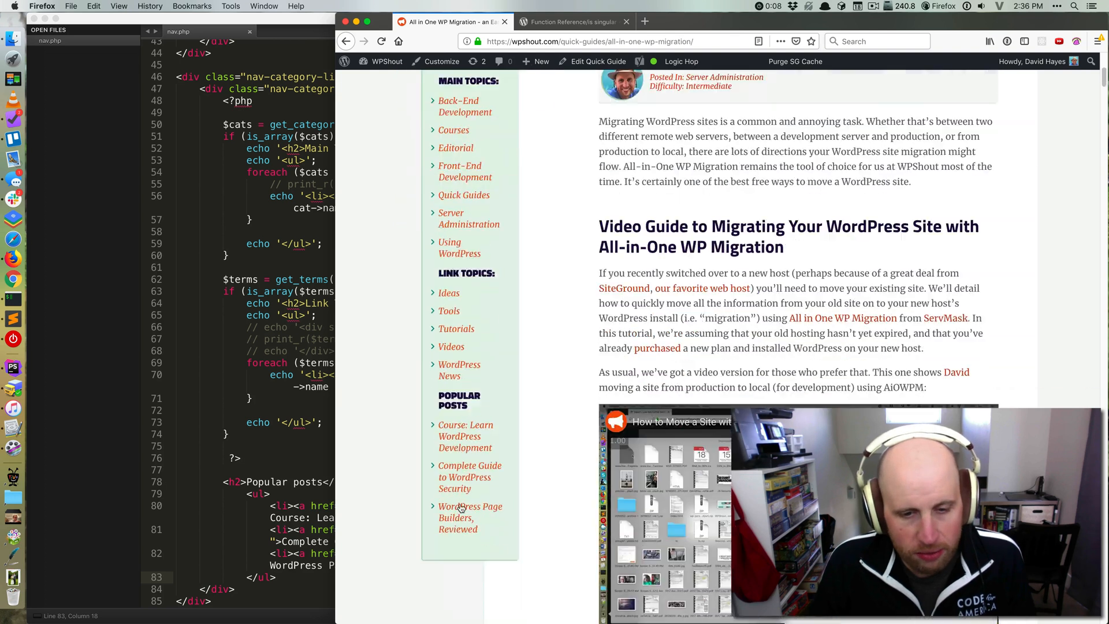
{"action": "scroll", "scroll_direction": "down", "scroll_amount": 3}
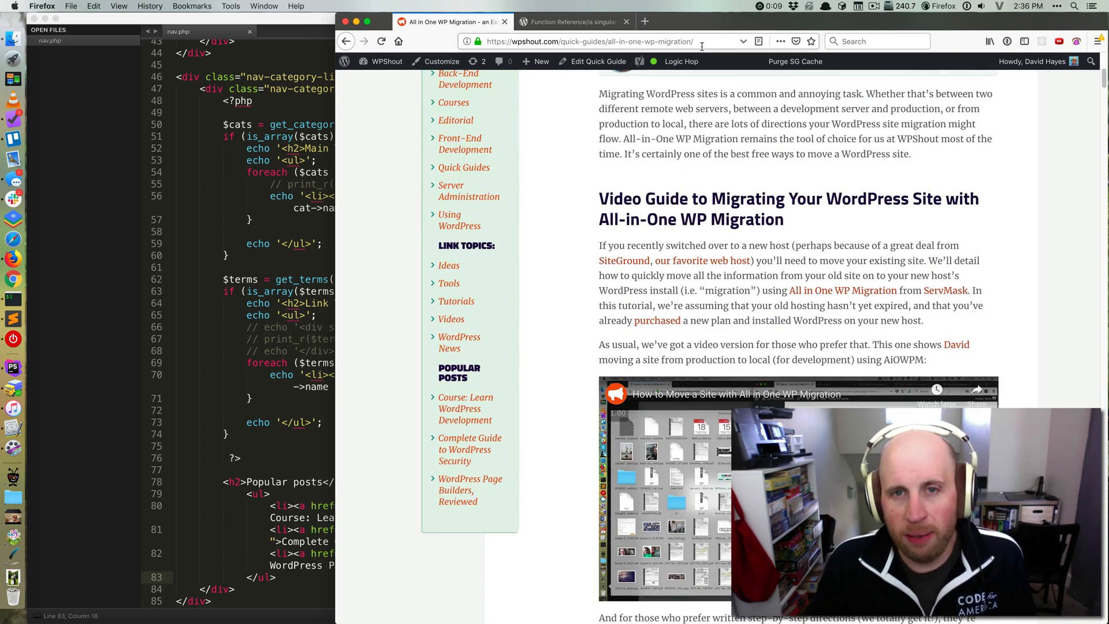
{"action": "scroll", "scroll_direction": "up", "scroll_amount": 3}
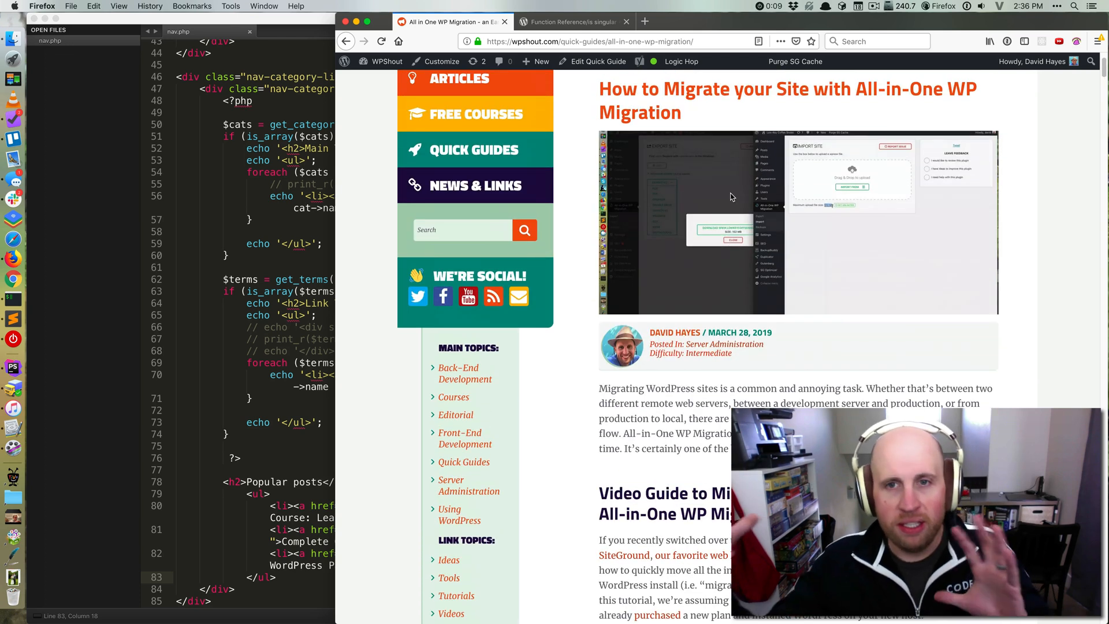
{"action": "scroll", "scroll_direction": "down", "scroll_amount": 3}
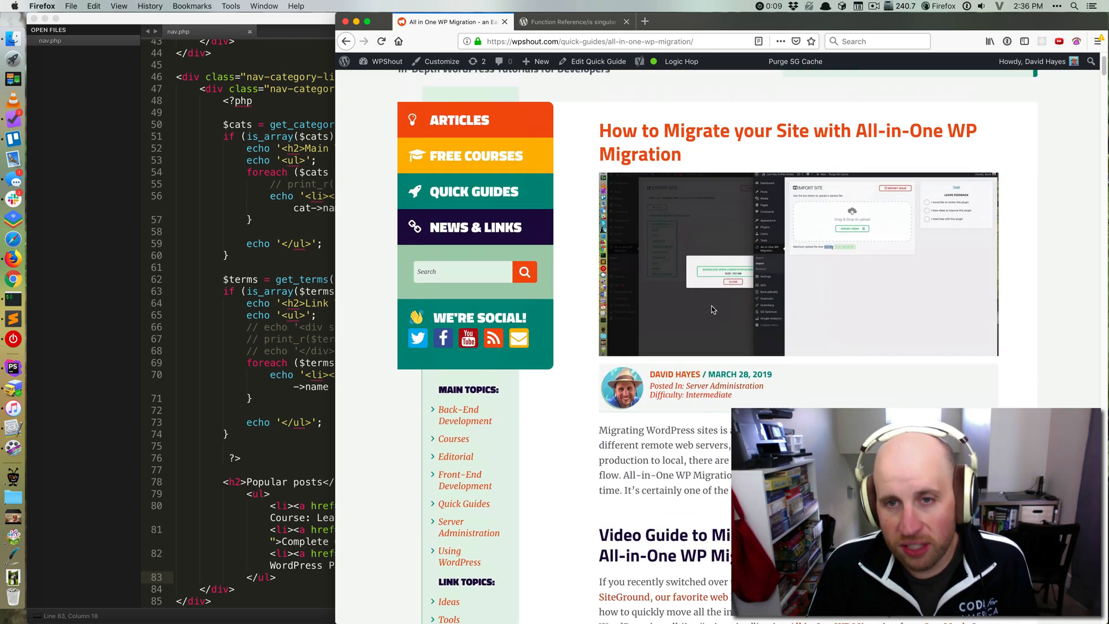
{"action": "scroll", "scroll_direction": "up", "scroll_amount": 3}
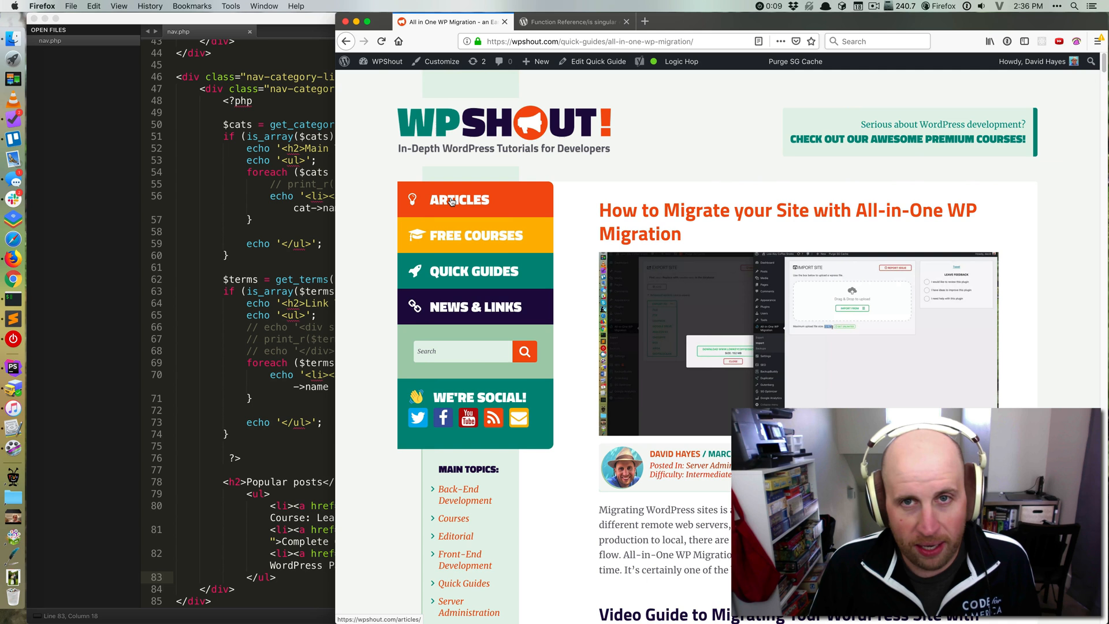
- Open the WordPress hosting guide article and scroll to its Popular Posts sidebar
{"action": "left_click", "coordinate": [458, 198]}
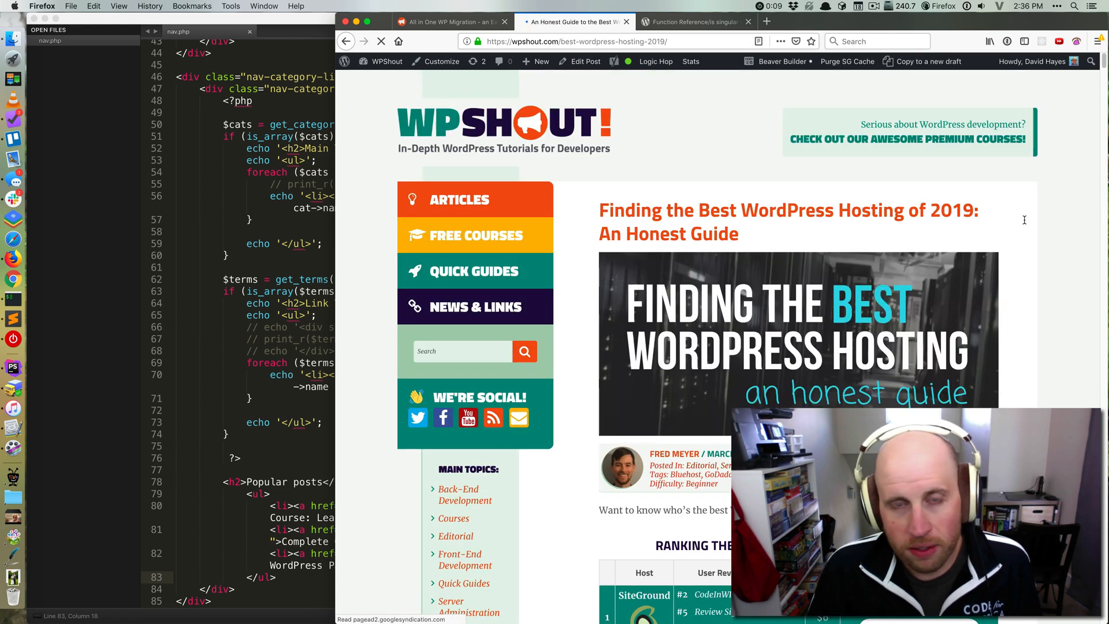
{"action": "scroll", "scroll_direction": "down", "scroll_amount": 3}
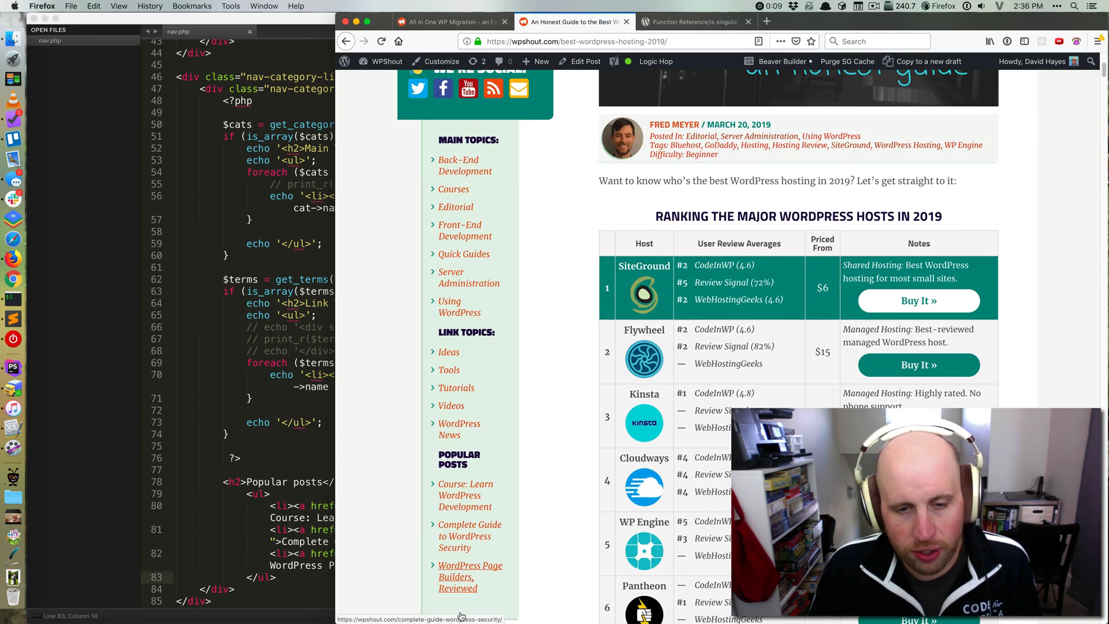
{"action": "scroll", "scroll_direction": "up", "scroll_amount": 3}
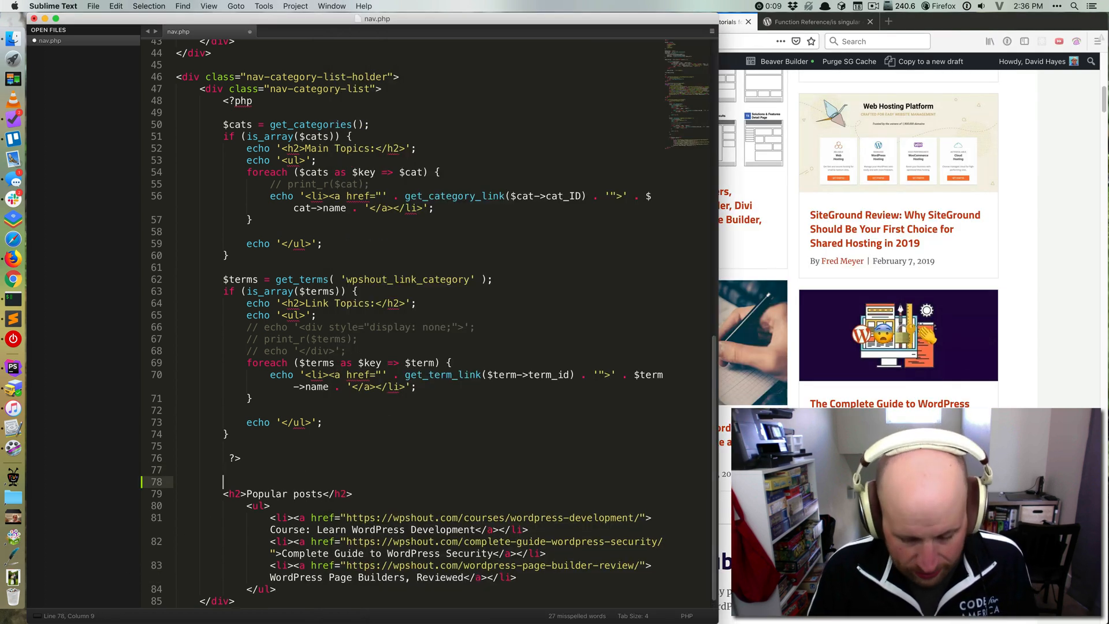
- Add <?php if ( is_single() ): ?> above the Popular posts heading in nav.php
{"action": "type", "text": "<ph"}
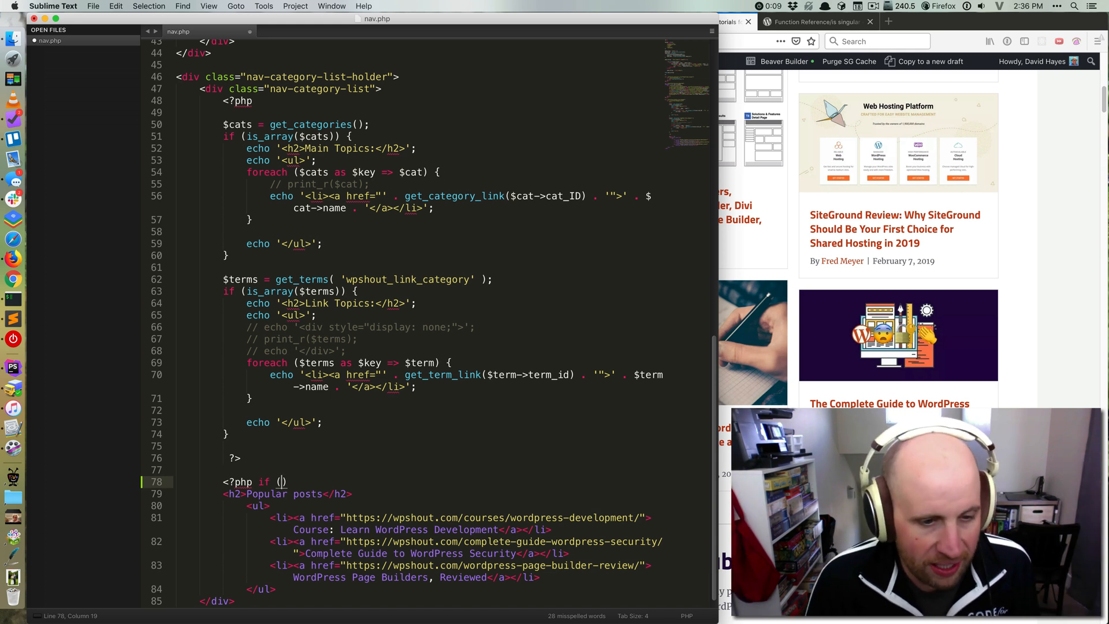
{"action": "type", "text": "is_single"}
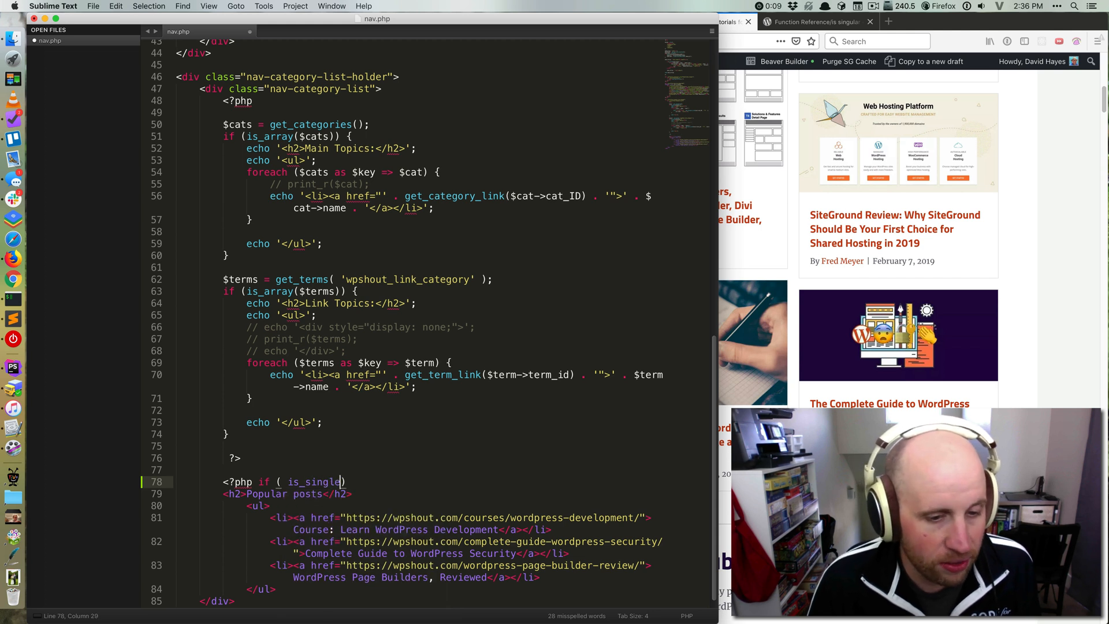
{"action": "type", "text": "() )"}
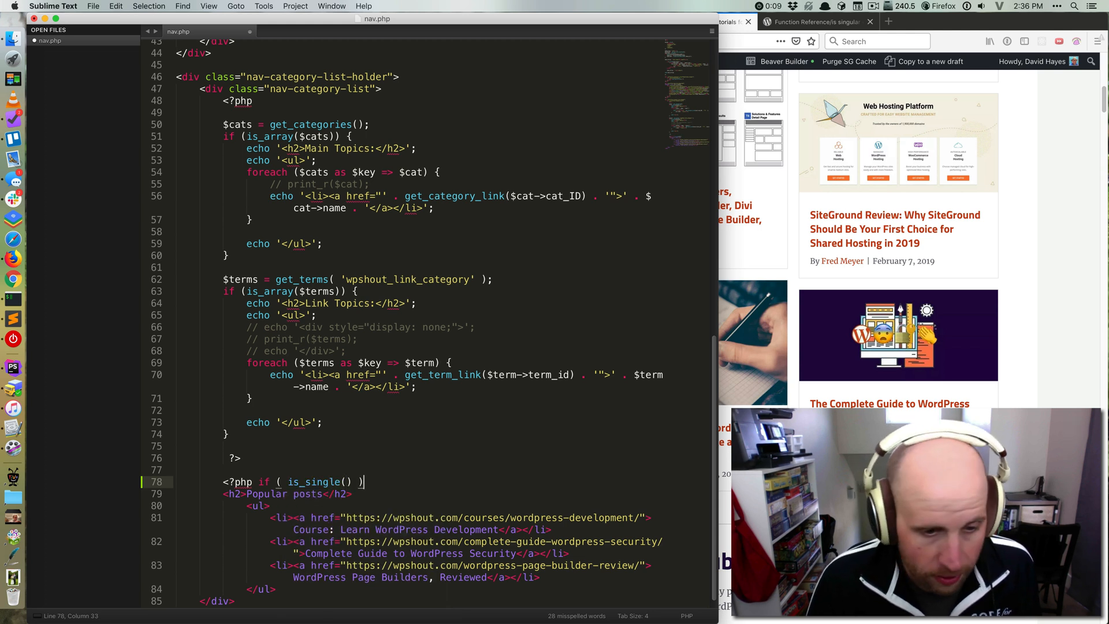
{"action": "type", "text": "{"}
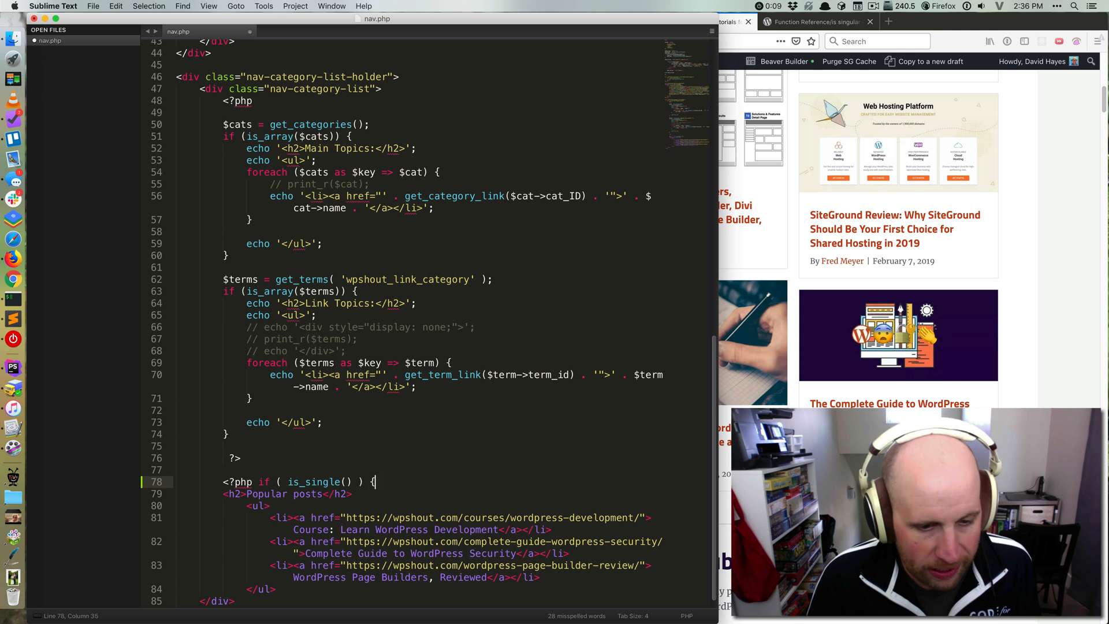
{"action": "type", "text": ":"}
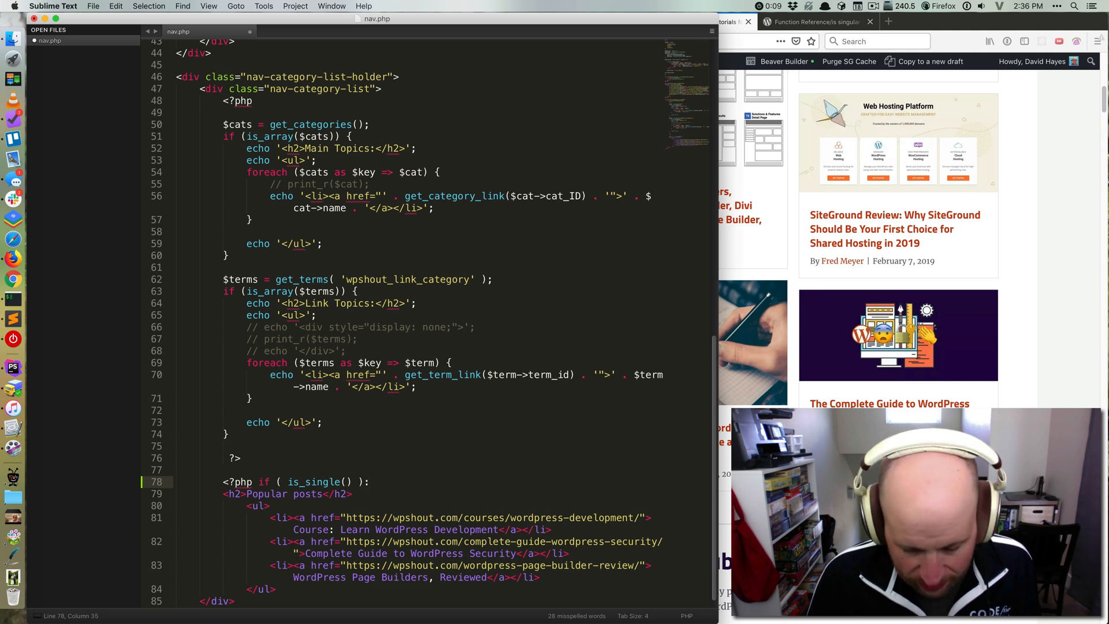
{"action": "type", "text": "?>"}
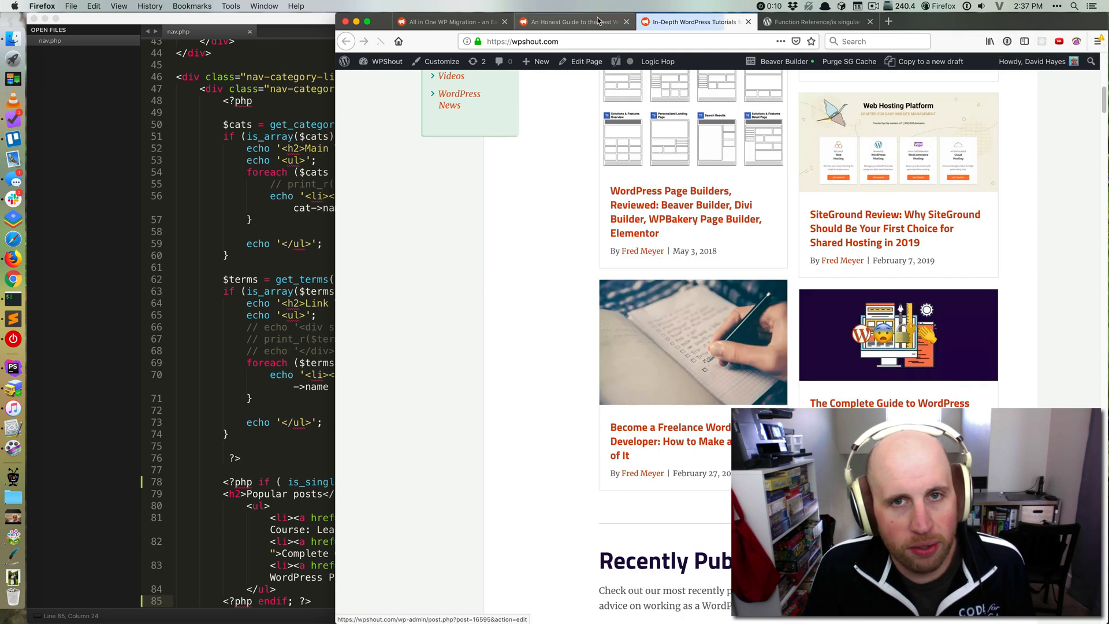
- Check the hosting guide's sidebar, then reload the All in One WP Migration article
{"action": "left_click", "coordinate": [569, 22]}
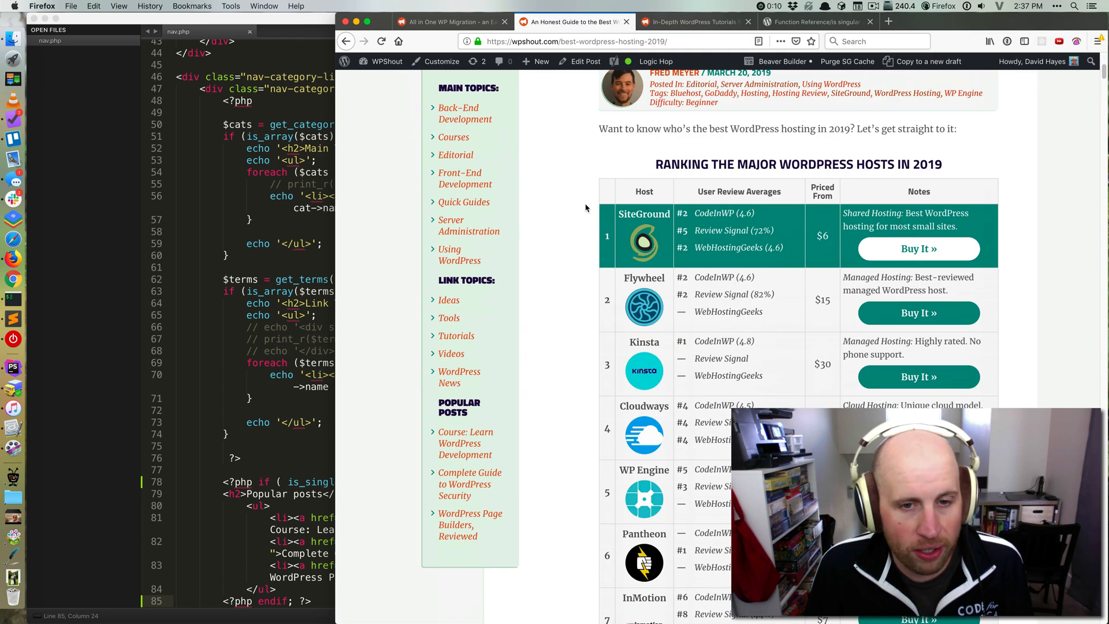
{"action": "scroll", "scroll_direction": "down", "scroll_amount": 3}
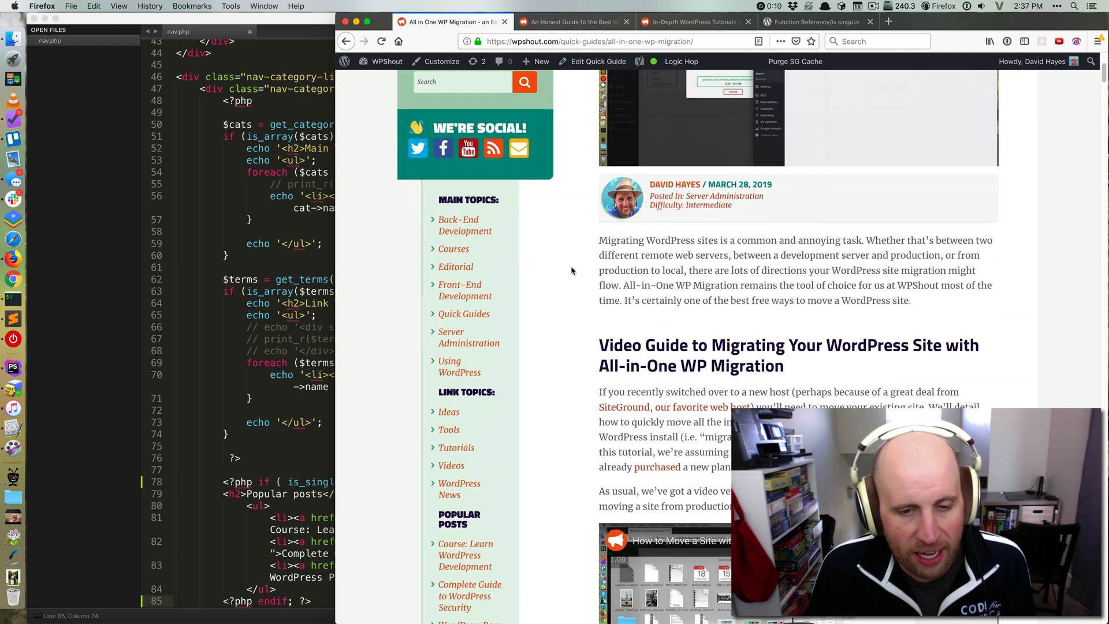
{"action": "scroll", "scroll_direction": "down", "scroll_amount": 3}
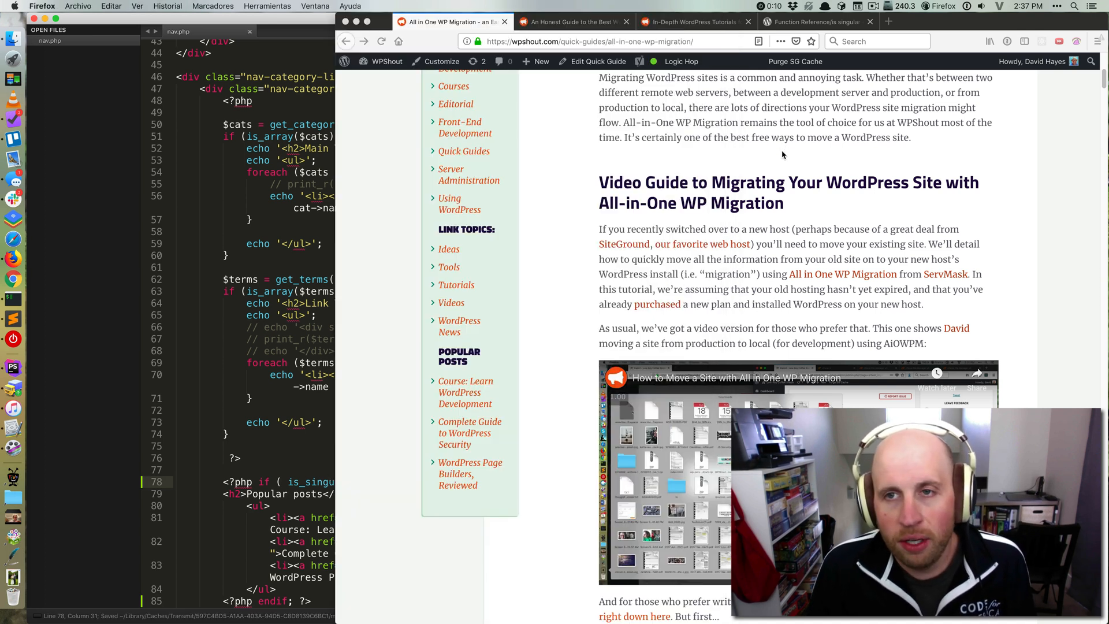
{"action": "left_click", "coordinate": [381, 41]}
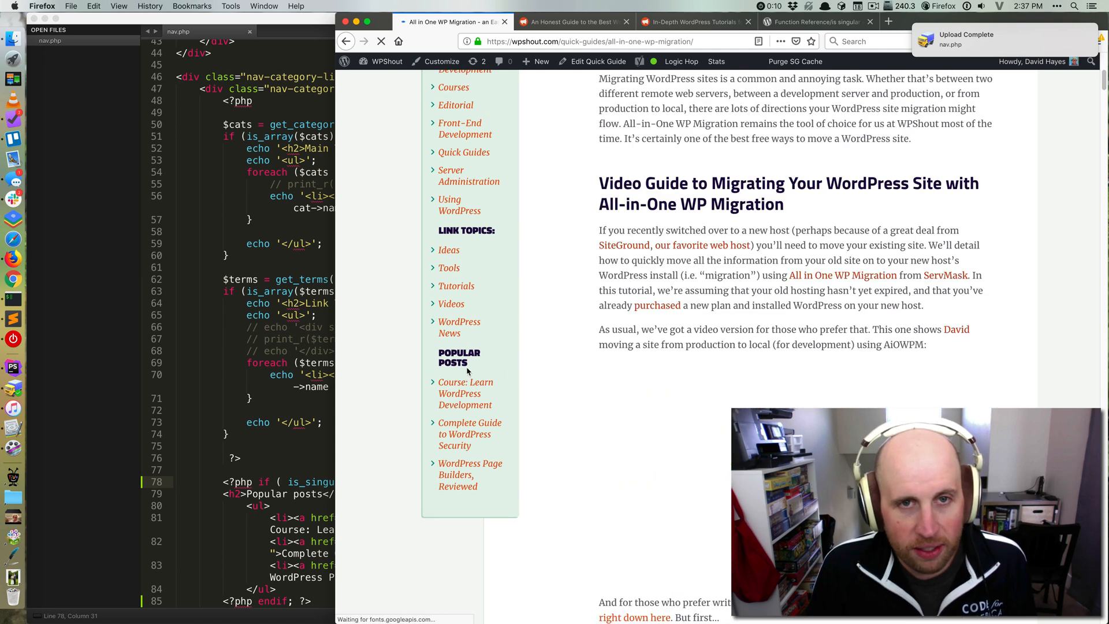
- Check the Popular Posts sidebar on the best-hosting article and WPShout home page tabs
{"action": "left_click", "coordinate": [573, 22]}
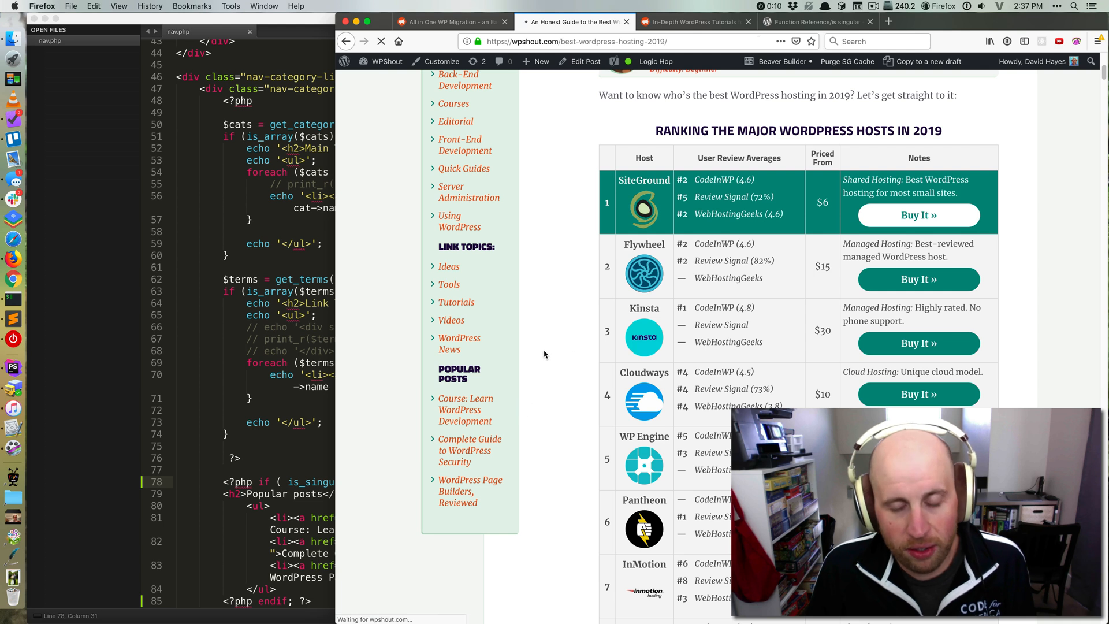
{"action": "scroll", "scroll_direction": "down", "scroll_amount": 3}
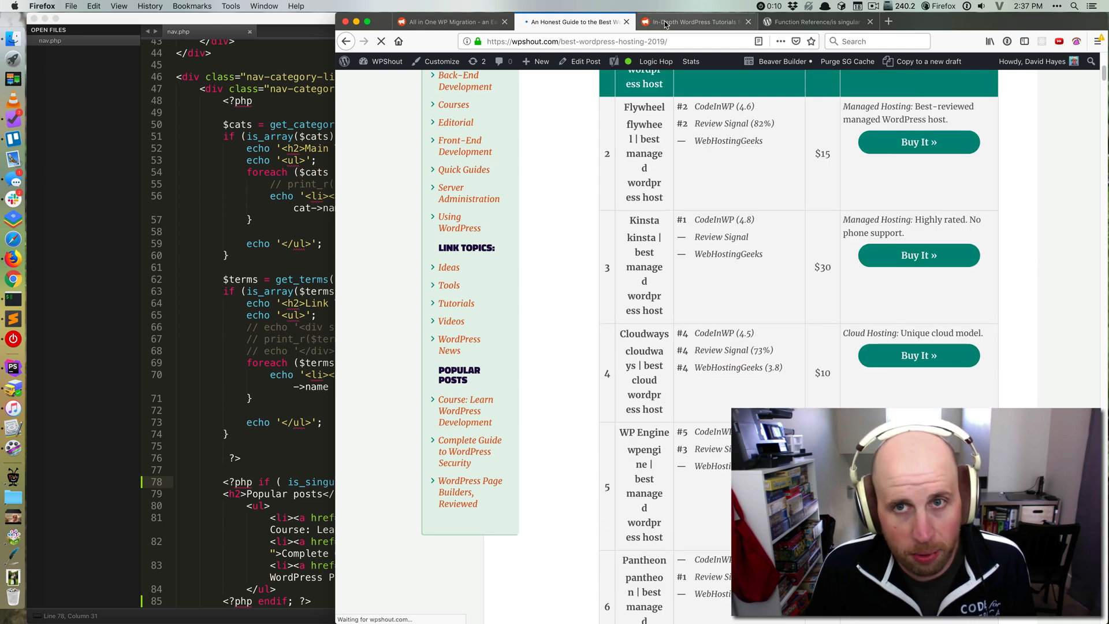
{"action": "left_click", "coordinate": [695, 22]}
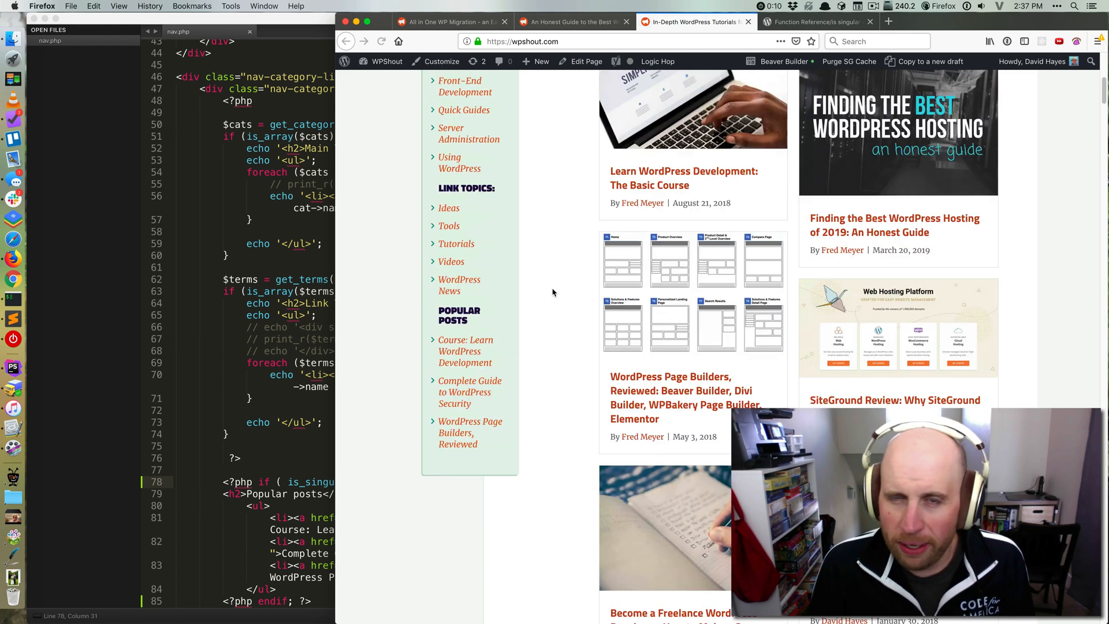
{"action": "scroll", "scroll_direction": "up", "scroll_amount": 3}
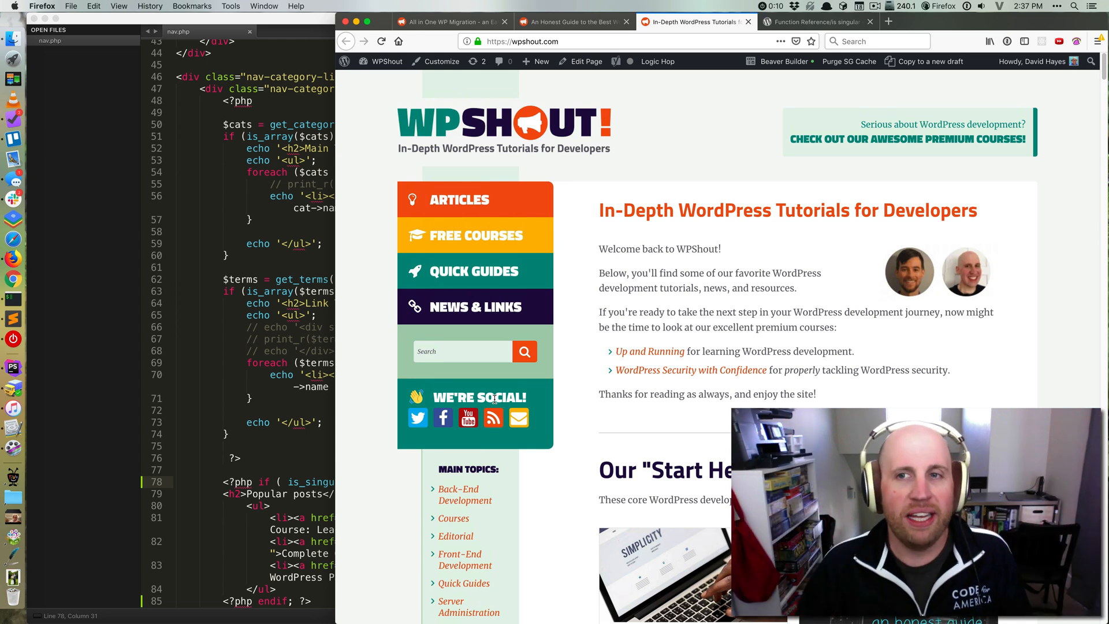
{"action": "left_click", "coordinate": [813, 22]}
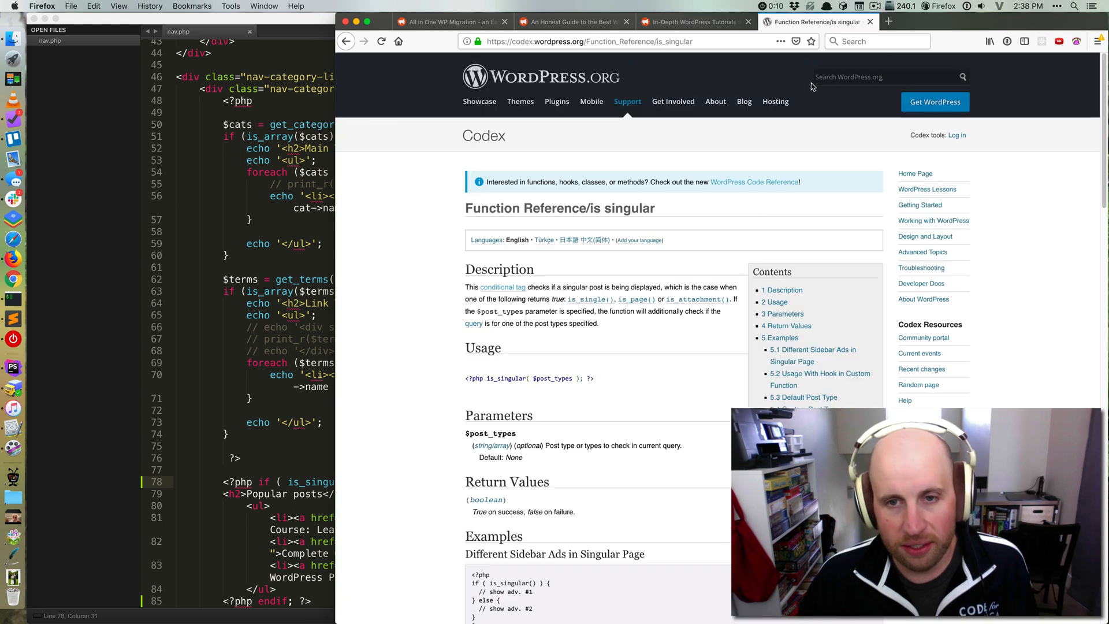
{"action": "mouse_move", "coordinate": [566, 312]}
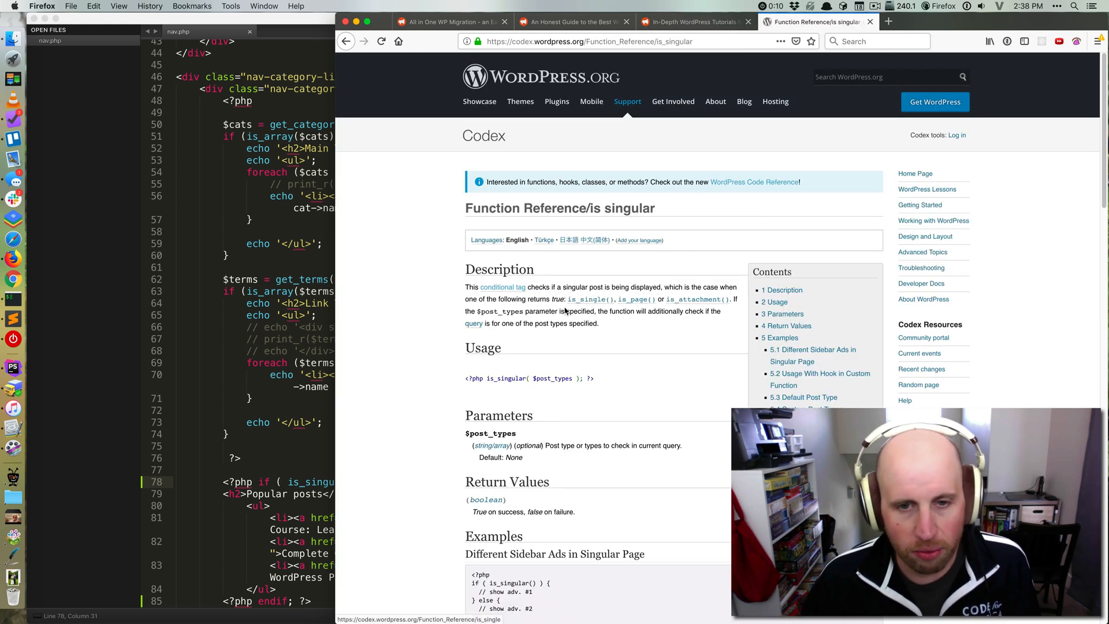
{"action": "mouse_move", "coordinate": [636, 299]}
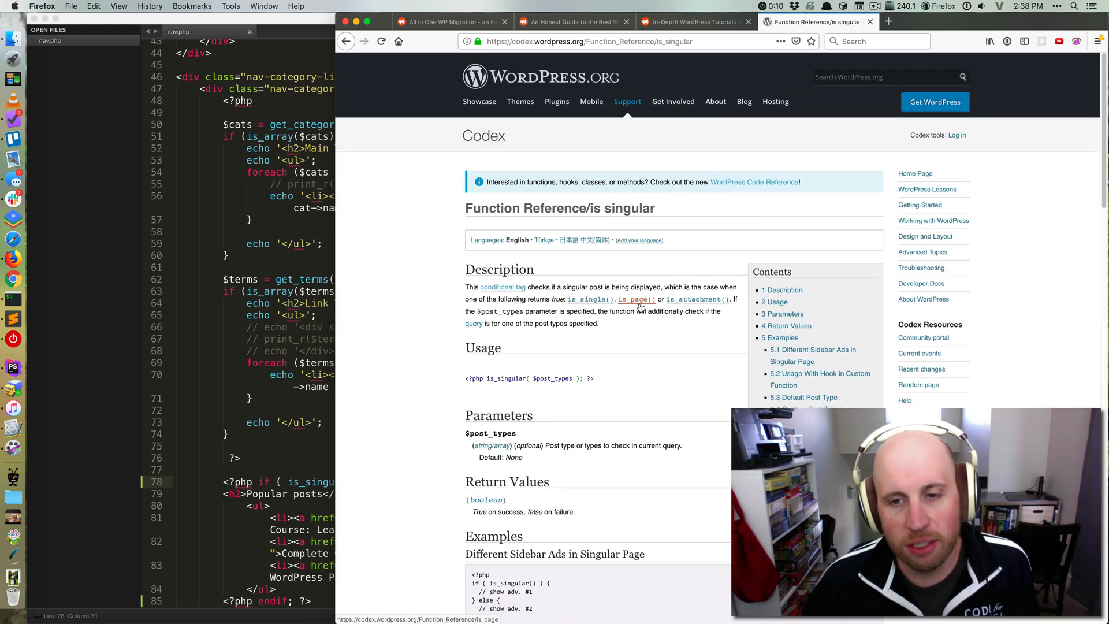
{"action": "mouse_move", "coordinate": [647, 366]}
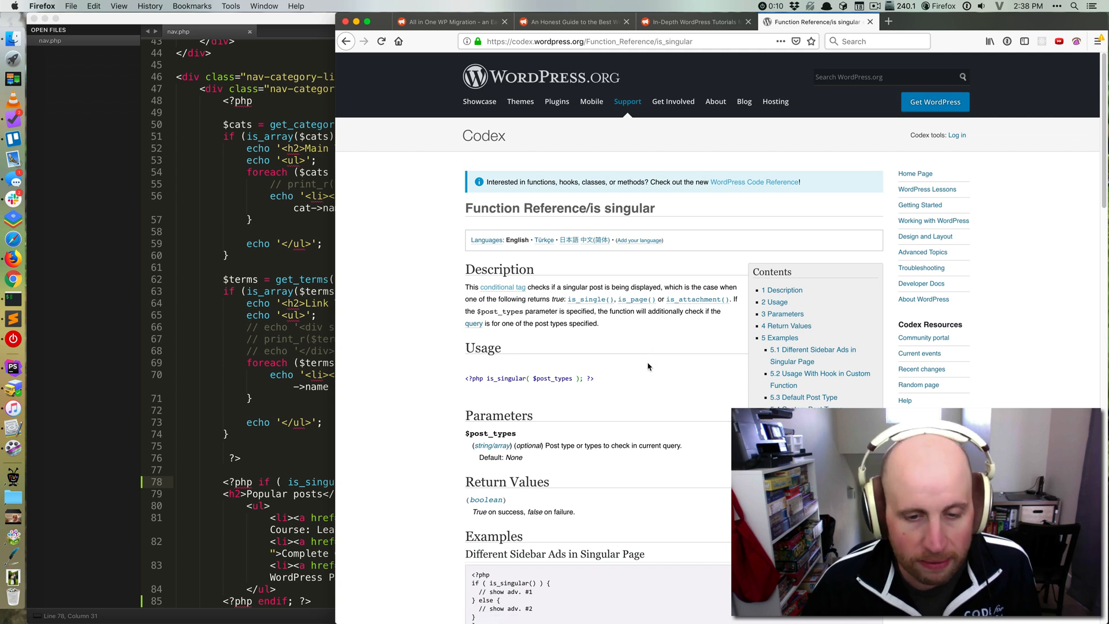
{"action": "left_click", "coordinate": [693, 21]}
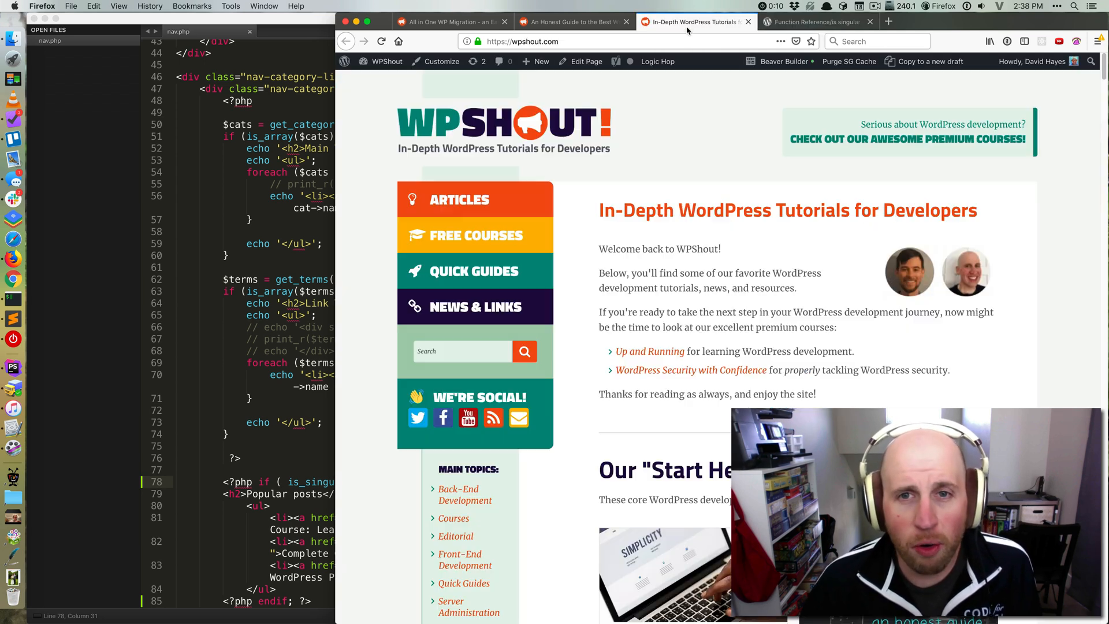
{"action": "scroll", "scroll_direction": "down", "scroll_amount": 3}
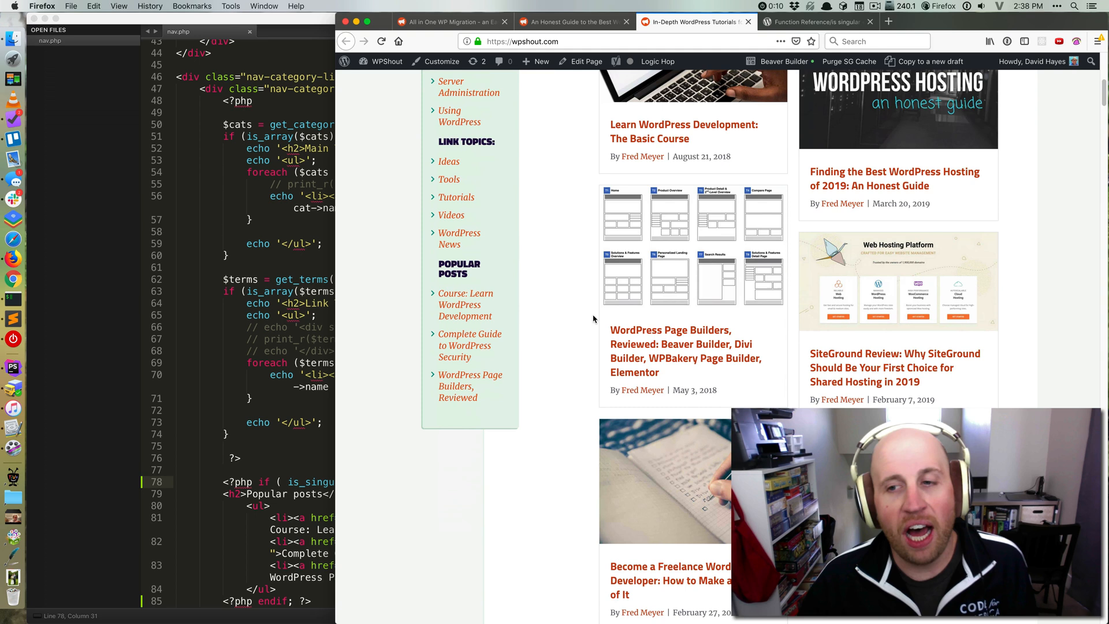
{"action": "scroll", "scroll_direction": "up", "scroll_amount": 3}
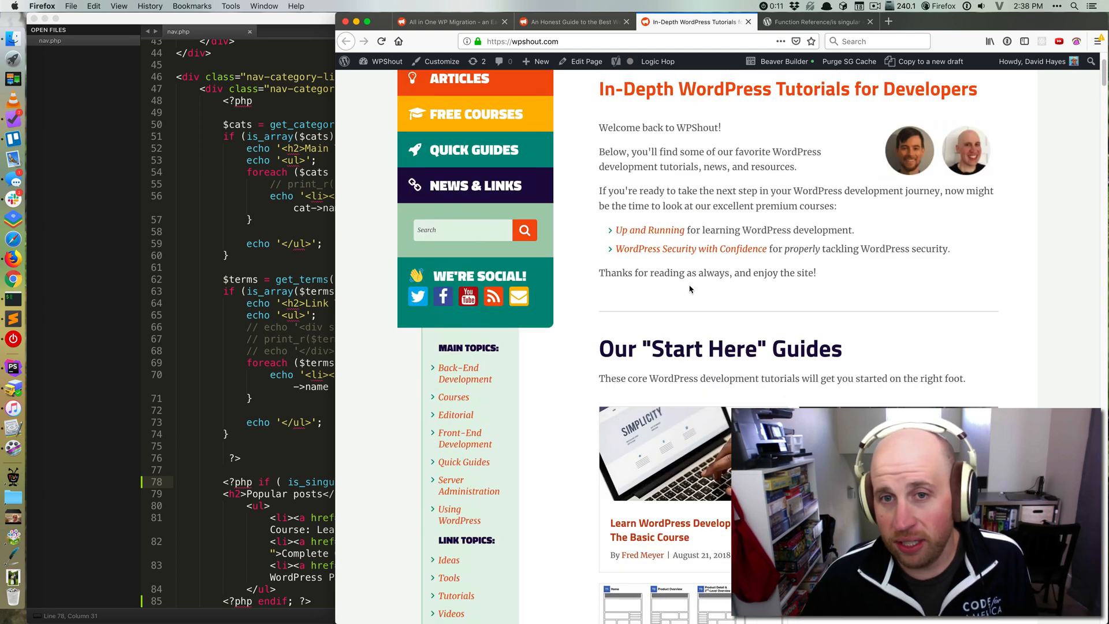
{"action": "scroll", "scroll_direction": "up", "scroll_amount": 3}
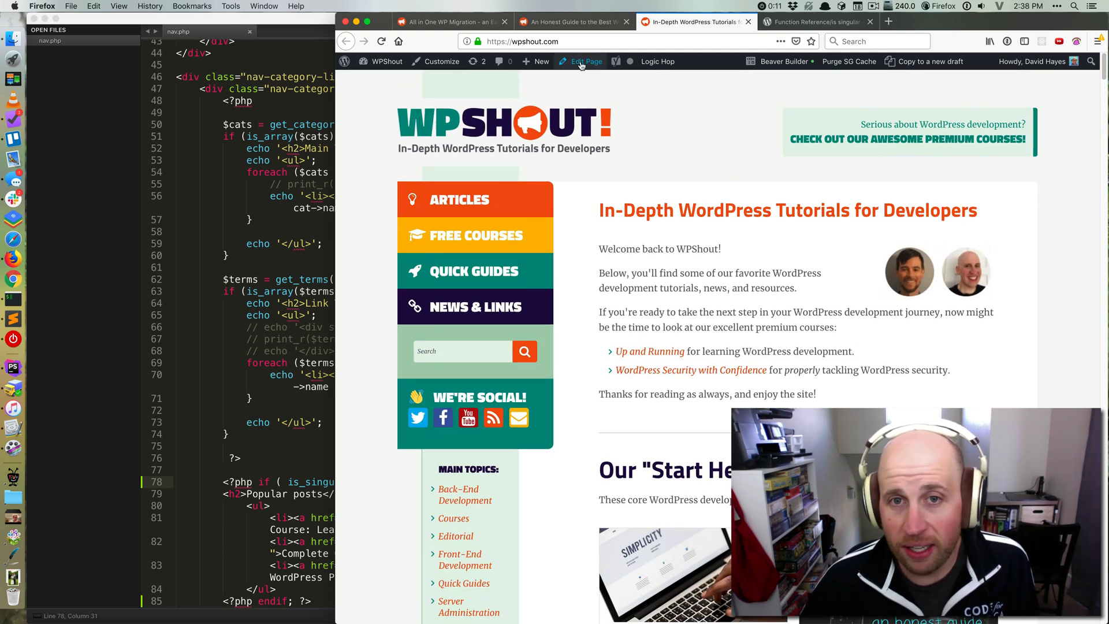
{"action": "mouse_move", "coordinate": [675, 268]}
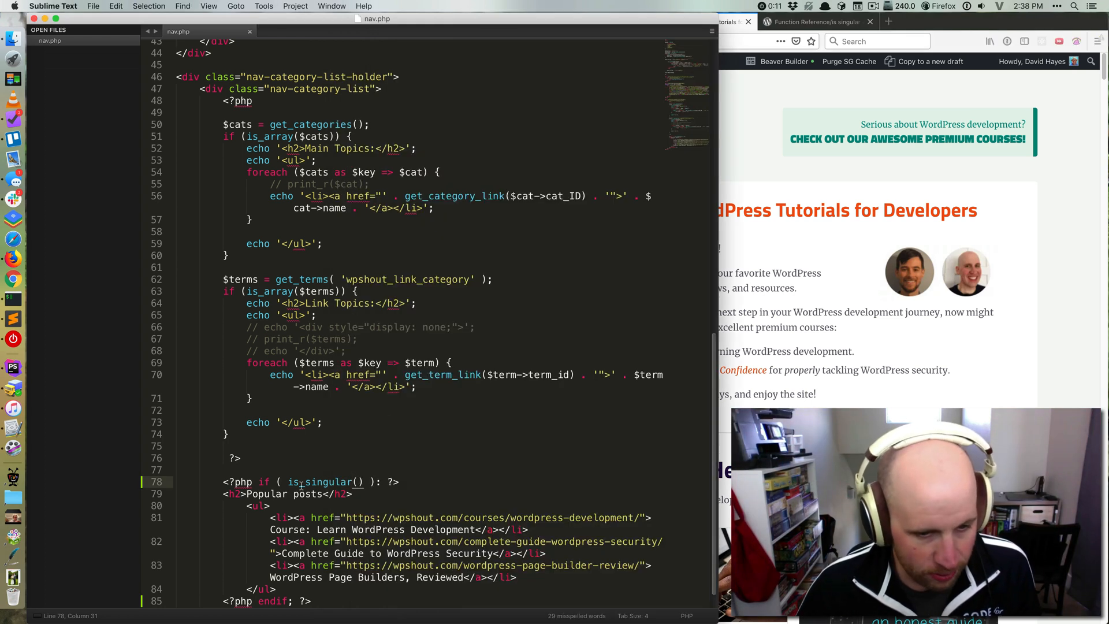
- Change the line 78 conditional from is_singular() to is_page()
{"action": "type", "text": "is_page"}
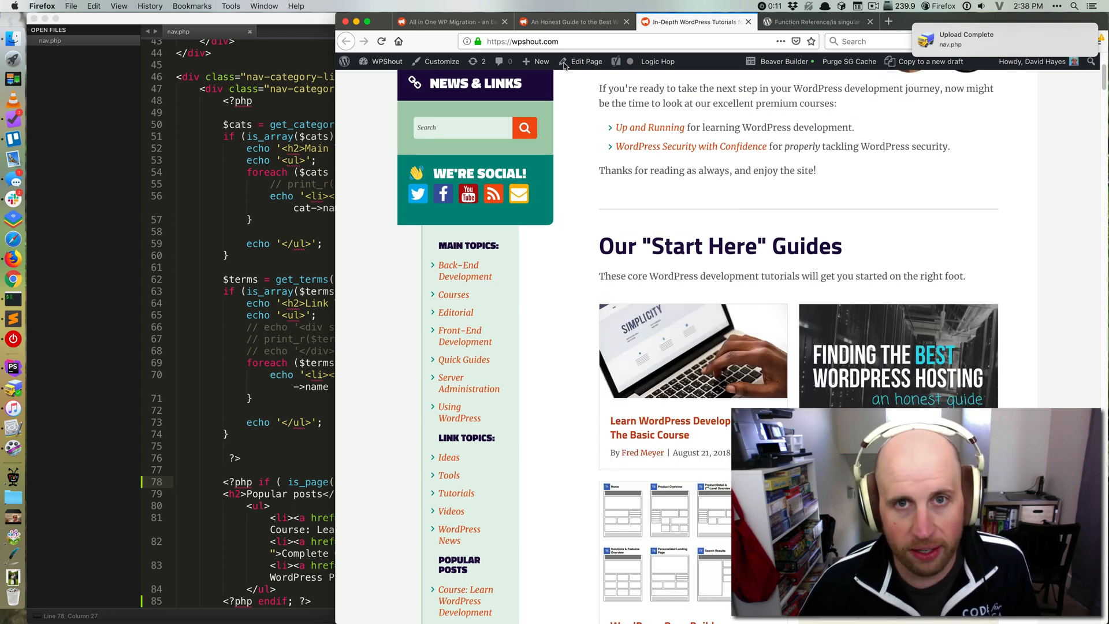
- Check the hosting article's sidebar, then reload the WP migration guide tab
{"action": "left_click", "coordinate": [570, 21]}
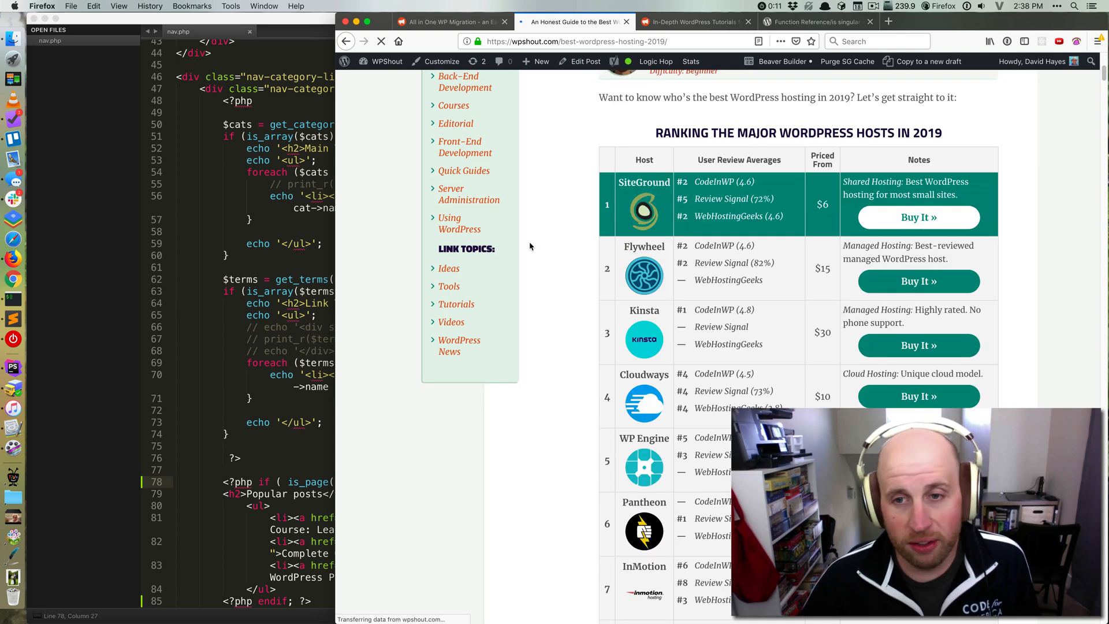
{"action": "left_click", "coordinate": [450, 22]}
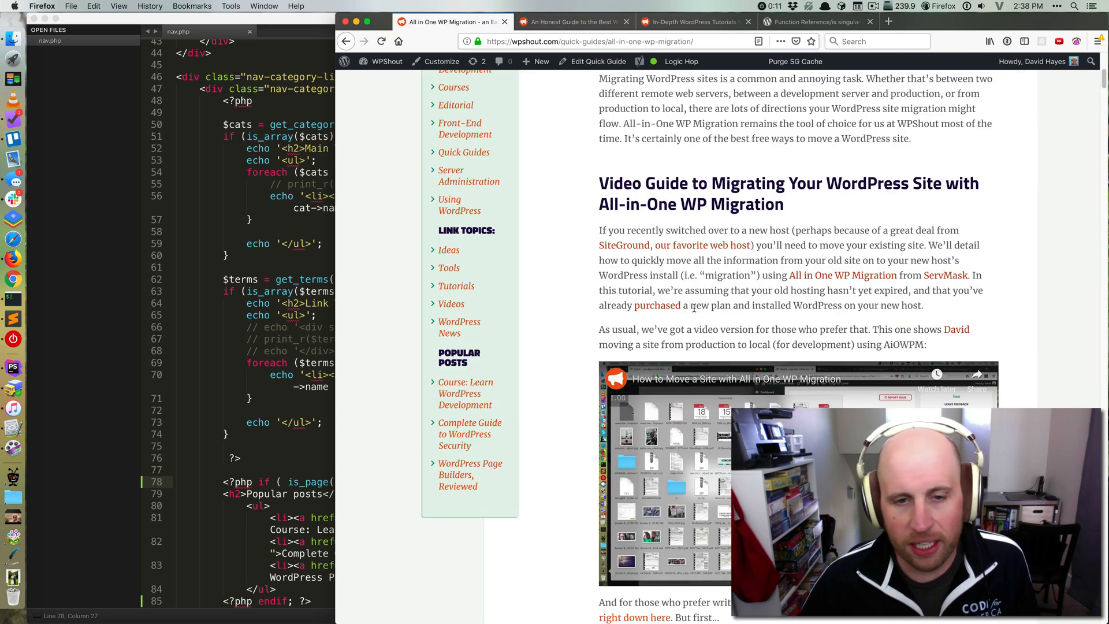
{"action": "left_click", "coordinate": [380, 41]}
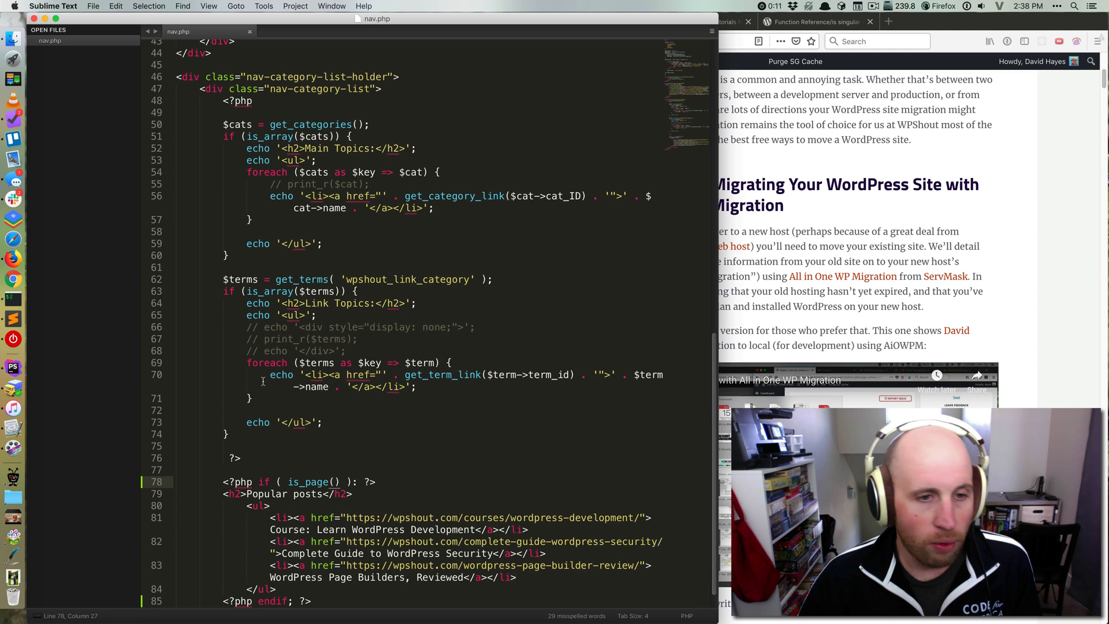
{"action": "mouse_move", "coordinate": [979, 87]}
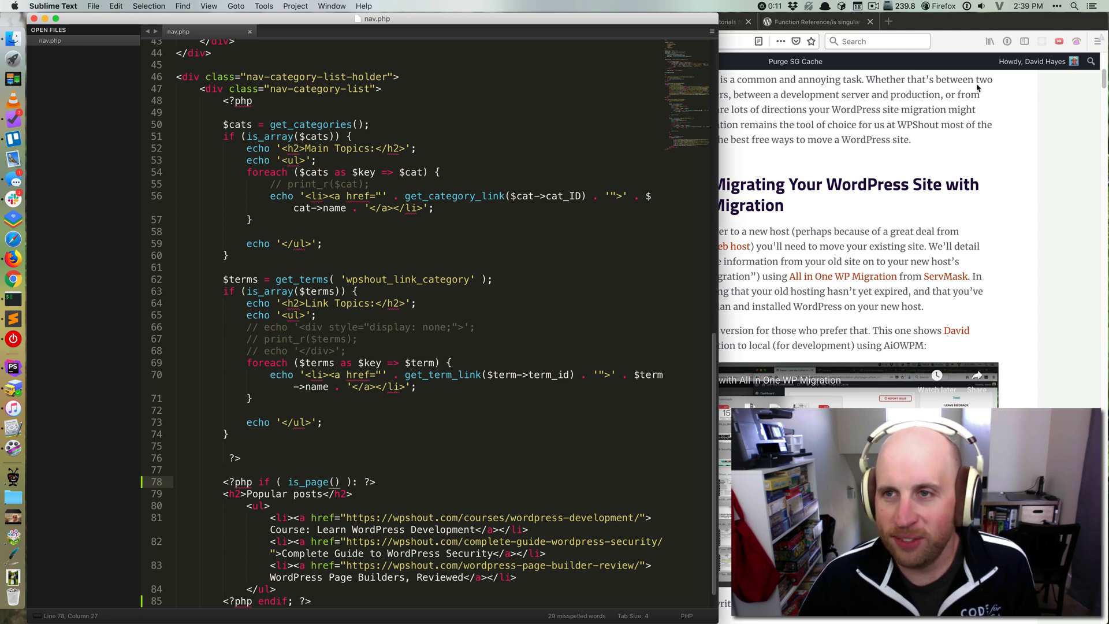